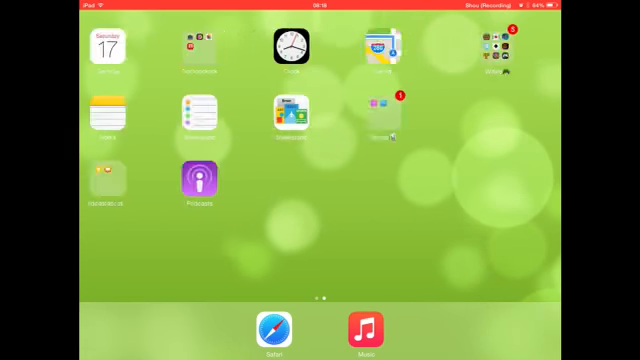
scroll("left", 3)
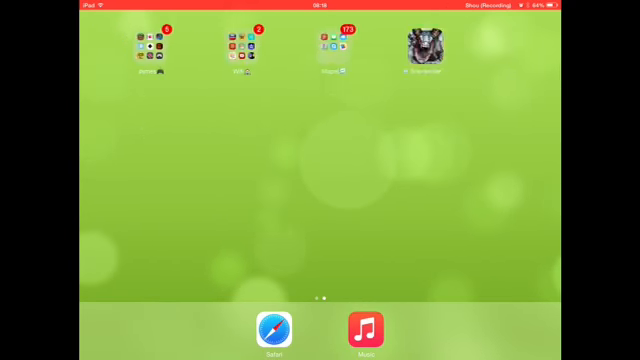
scroll("left", 3)
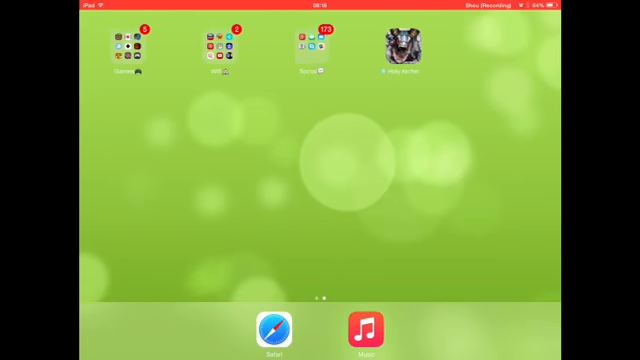
scroll("left", 3)
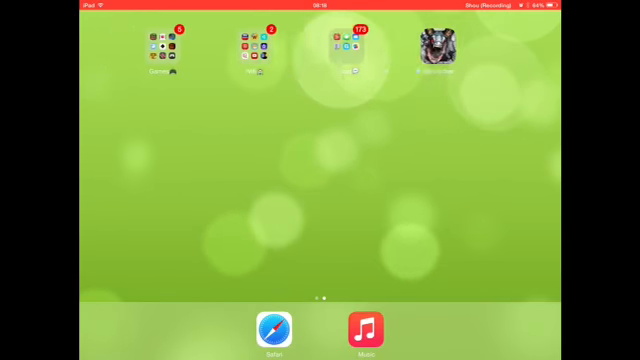
scroll("left", 3)
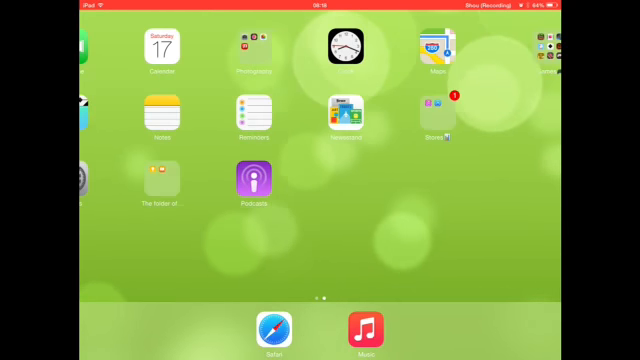
scroll("left", 3)
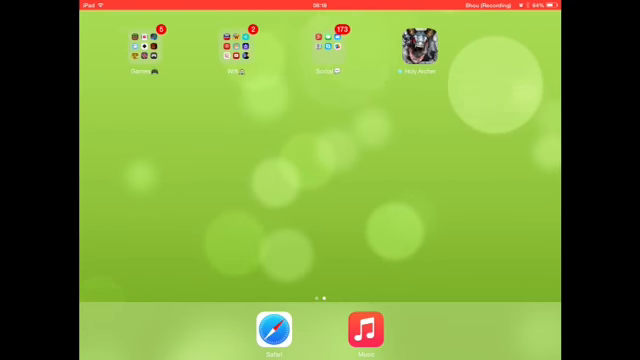